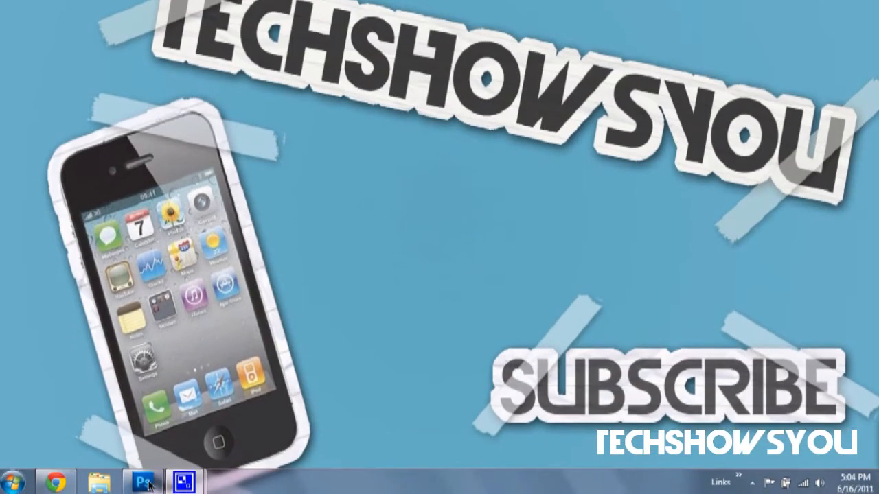
# Step: Bring the Photoshop CS5 window forward from the taskbar
pyautogui.click(142, 480)
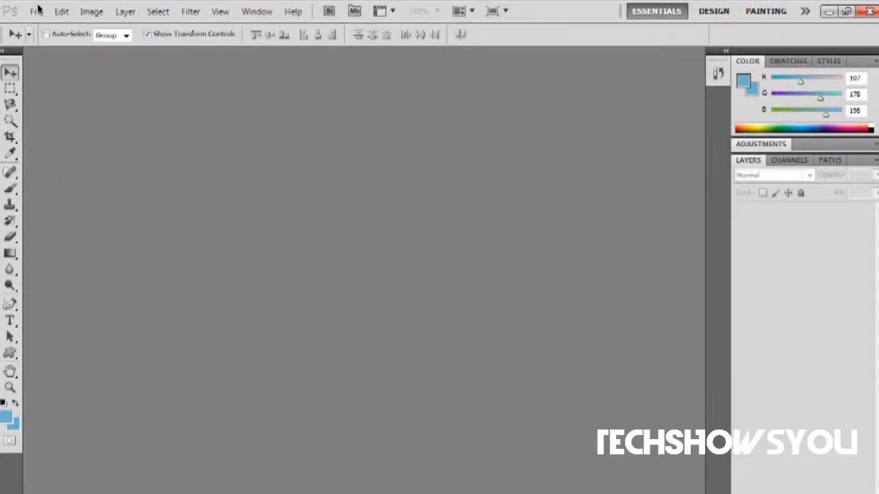
# Step: Create a 1280×720 px, 72 ppi RGB document 'Paper Effect' with a transparent background
pyautogui.click(36, 12)
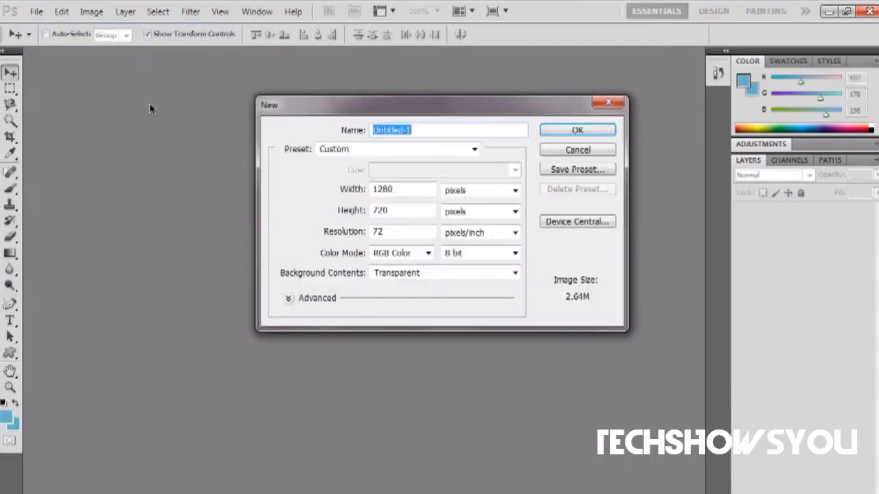
pyautogui.write('P')
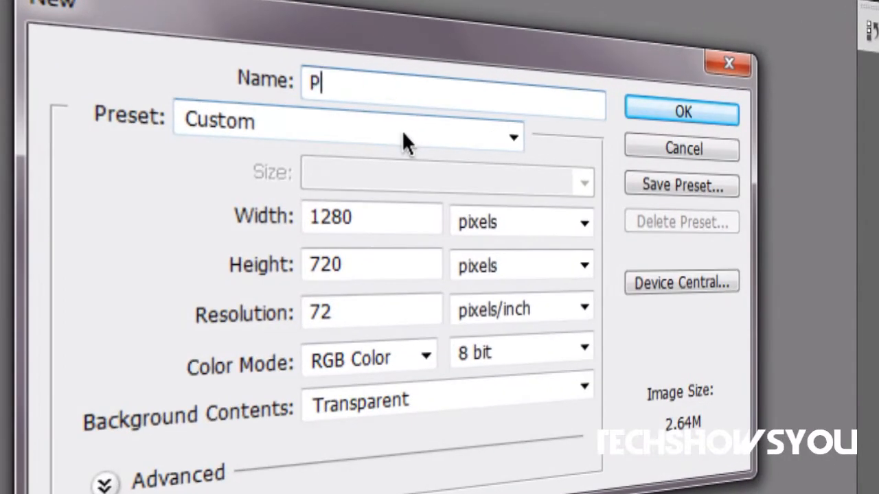
pyautogui.write('aper Effed')
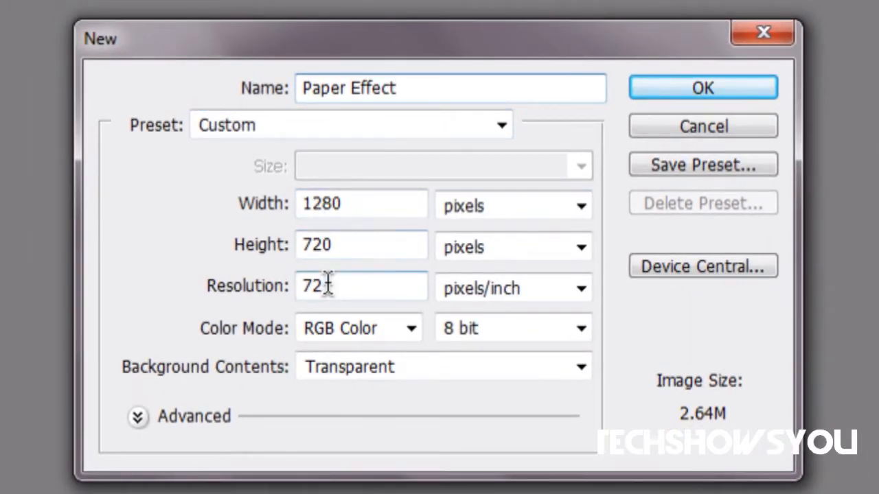
pyautogui.moveTo(247, 258)
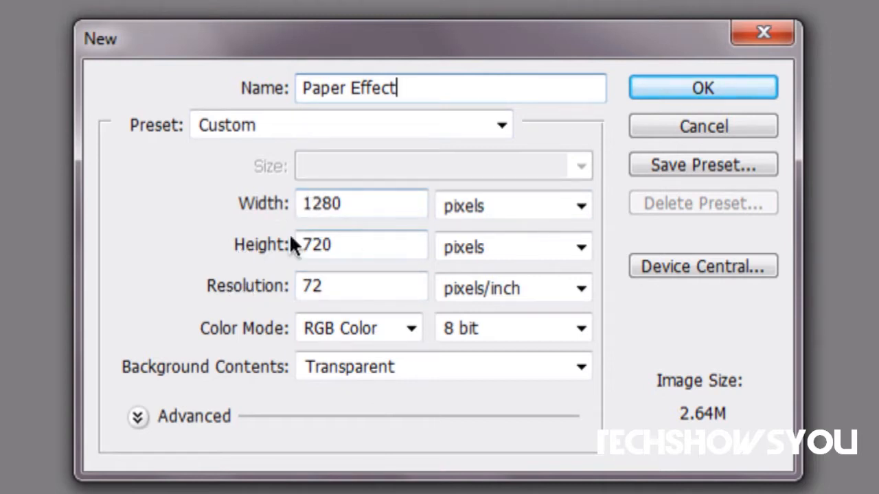
pyautogui.moveTo(388, 344)
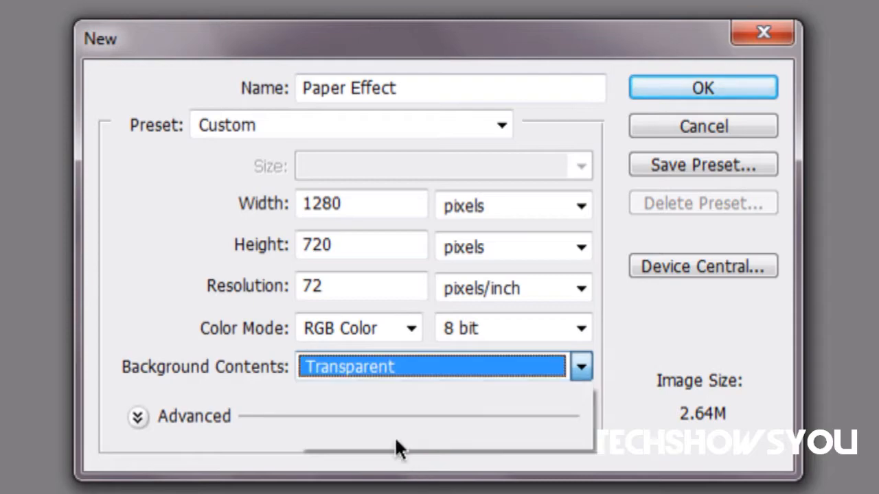
pyautogui.click(701, 88)
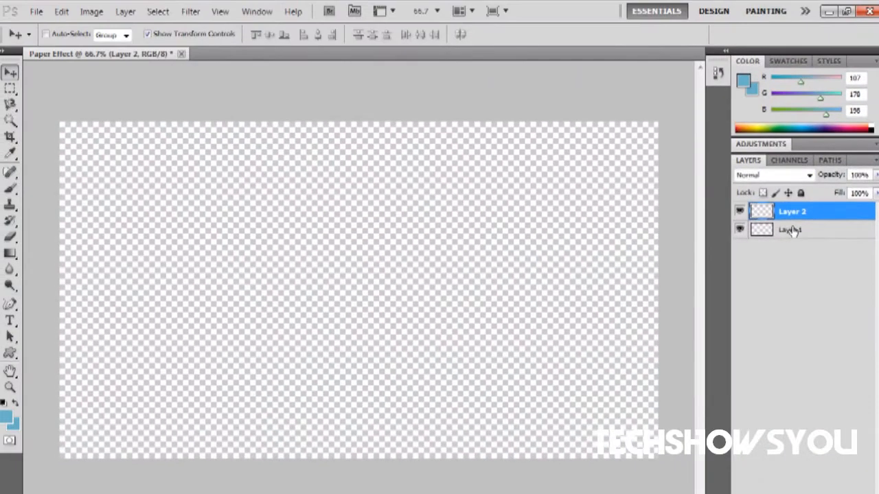
# Step: Rename Layer 2 to BG and fill it with a light blue 6bb2c6 gradient
pyautogui.doubleClick(792, 212)
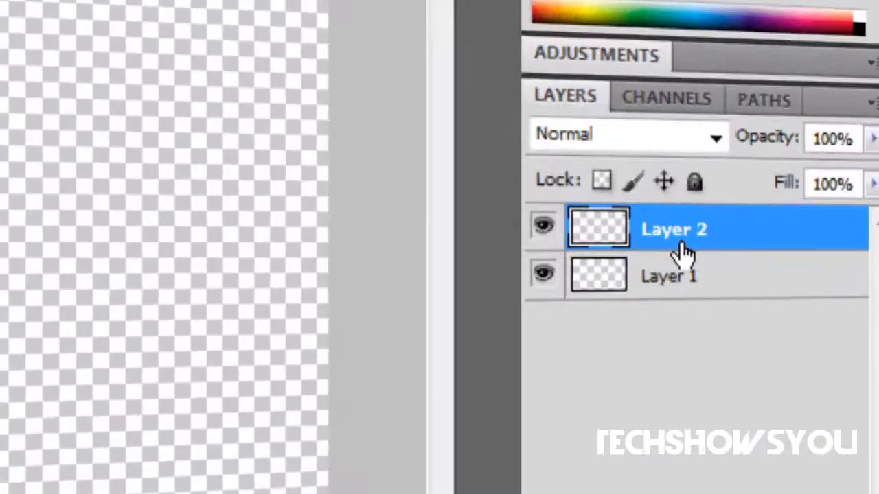
pyautogui.doubleClick(673, 229)
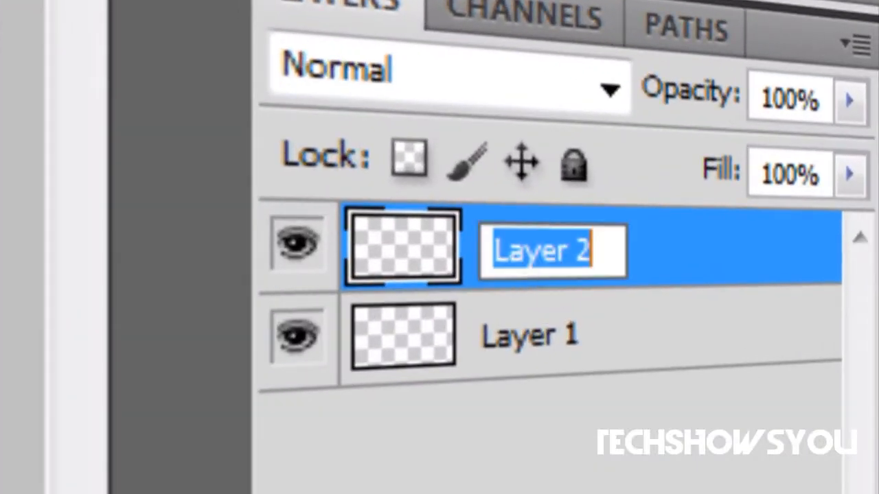
pyautogui.write('BG')
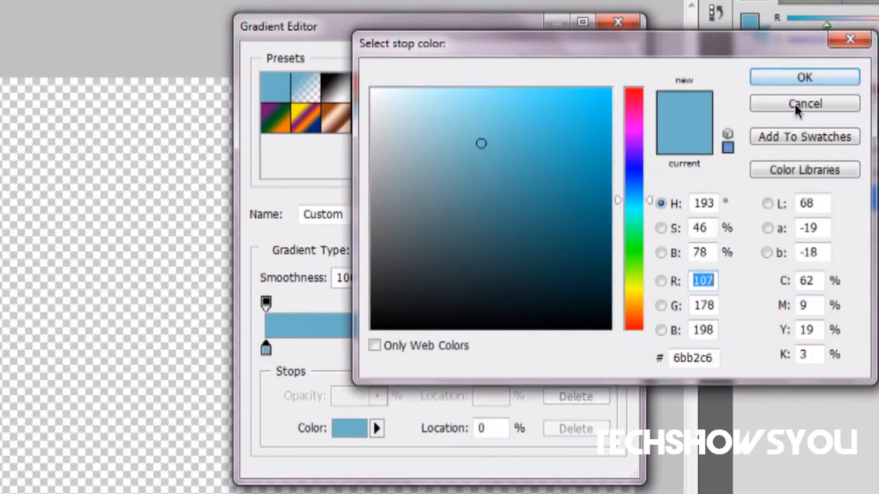
pyautogui.click(804, 103)
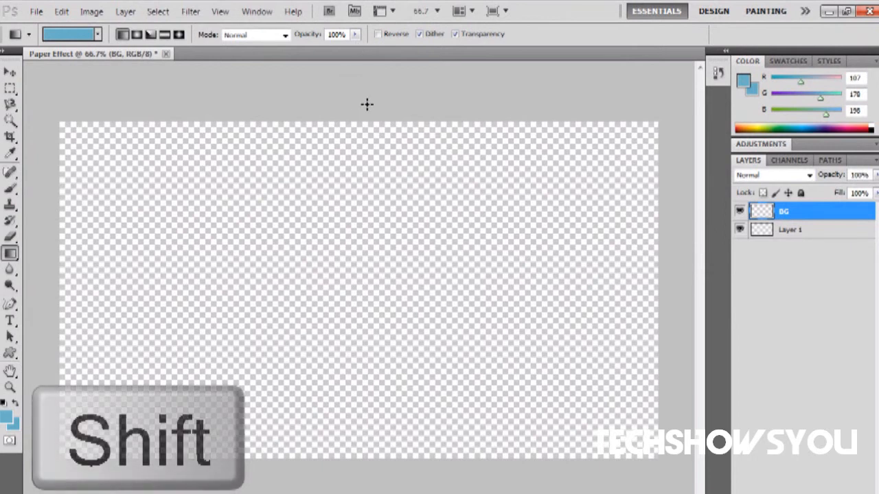
pyautogui.moveTo(365, 103)
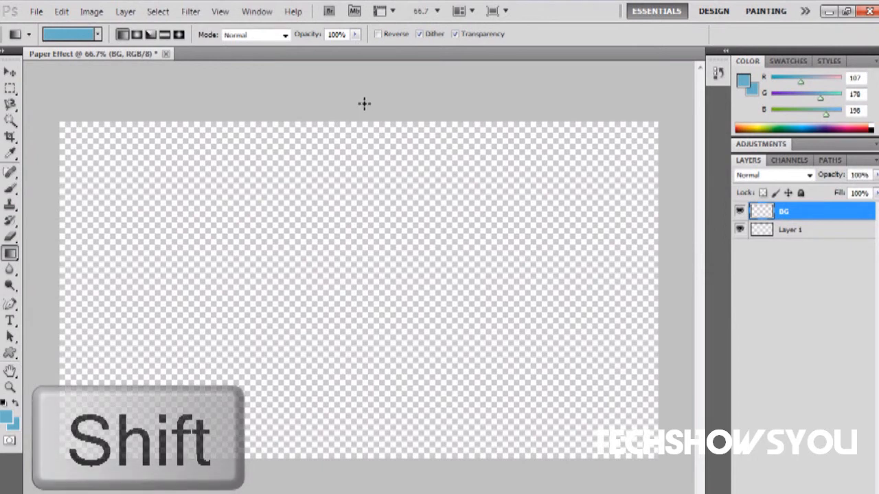
pyautogui.moveTo(362, 103); pyautogui.dragTo(362, 477)
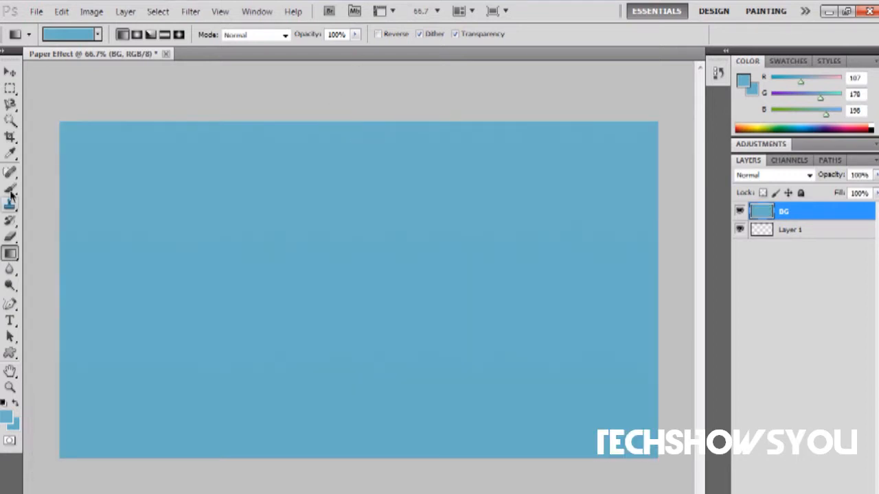
# Step: Type TECHSHOWSYOU in black Devil Breeze Bold 140 pt and centre it on the canvas
pyautogui.click(10, 321)
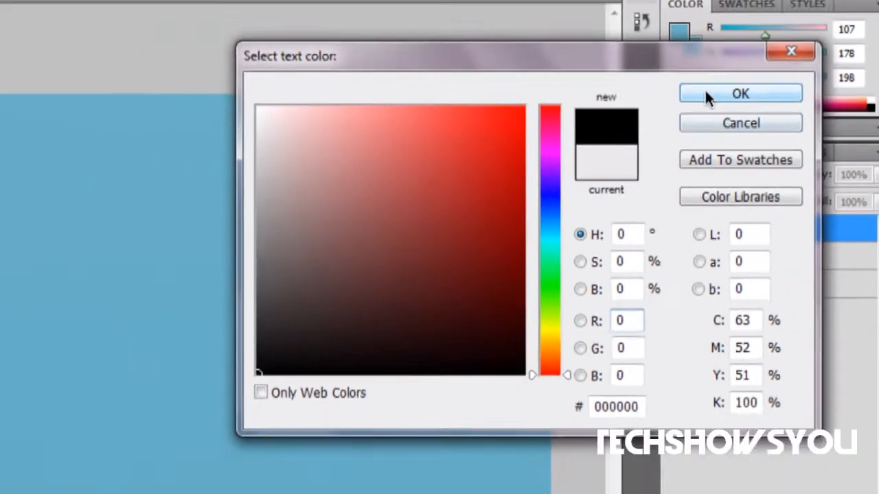
pyautogui.click(739, 94)
pyautogui.write('TECHS')
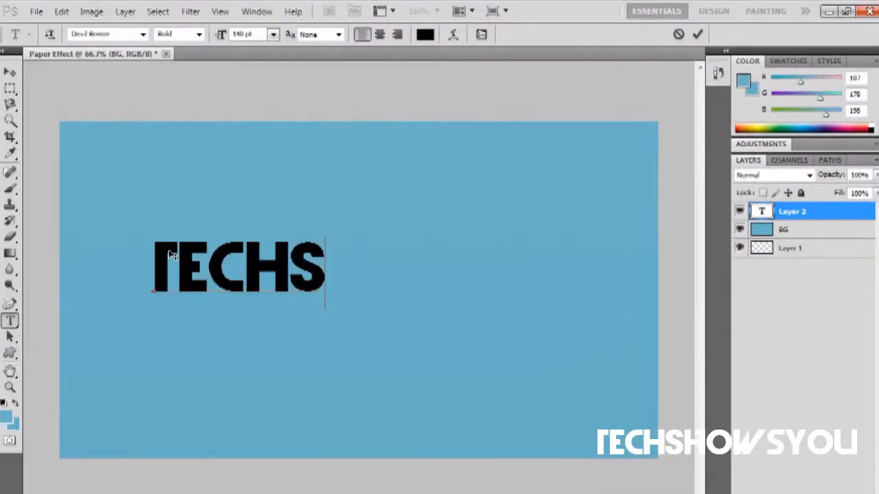
pyautogui.write('HOWS')
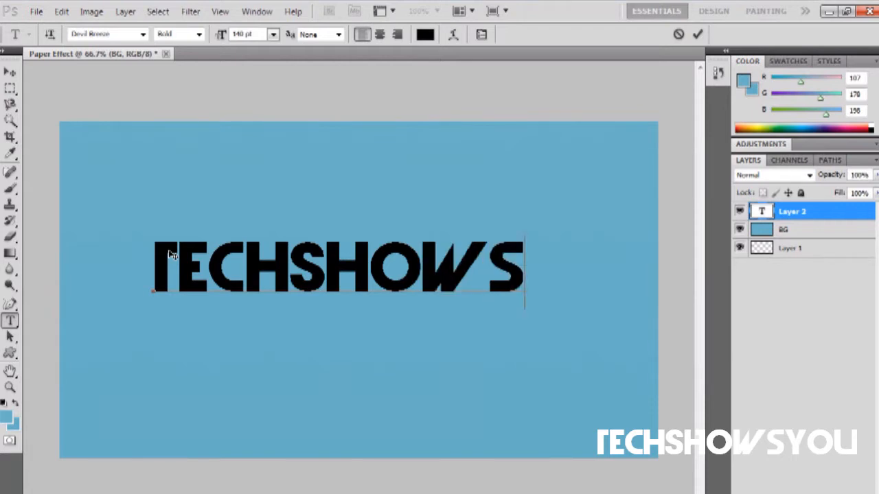
pyautogui.write('YOU')
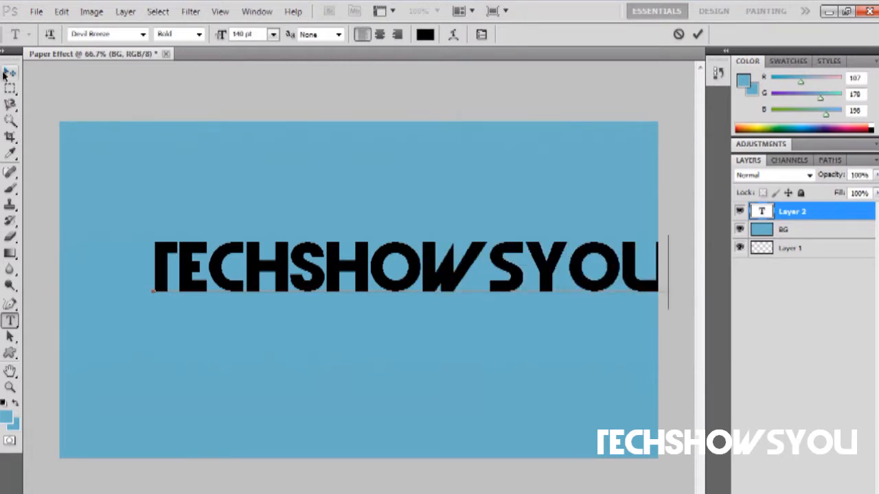
pyautogui.click(10, 72)
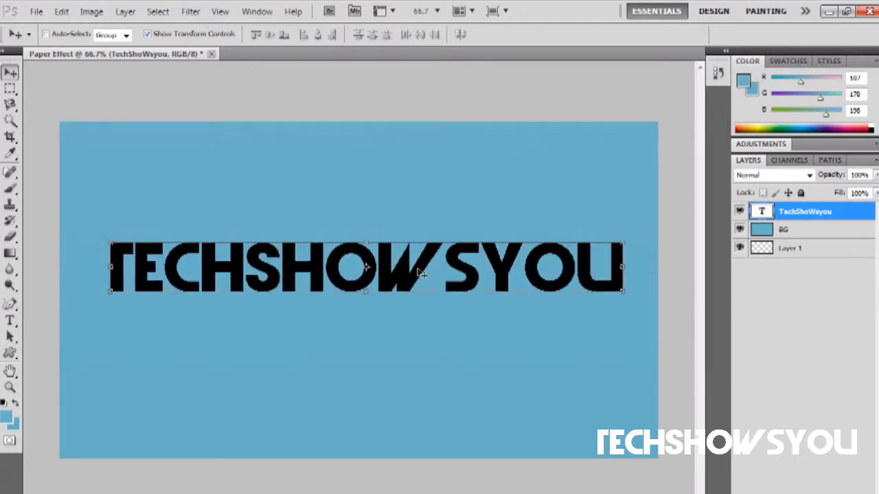
pyautogui.moveTo(364, 268); pyautogui.dragTo(364, 292)
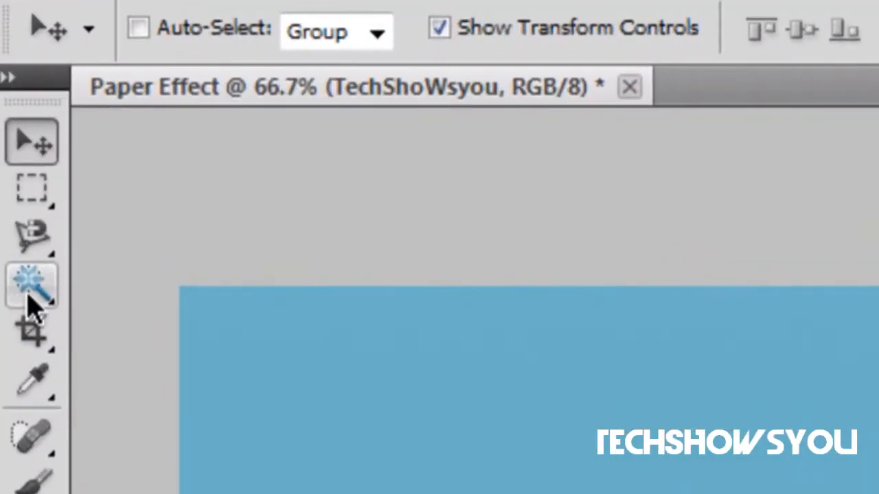
# Step: Magic Wand-select the TECHSHOWSYOU letters and expand the selection with Select > Modify > Expand
pyautogui.click(32, 285)
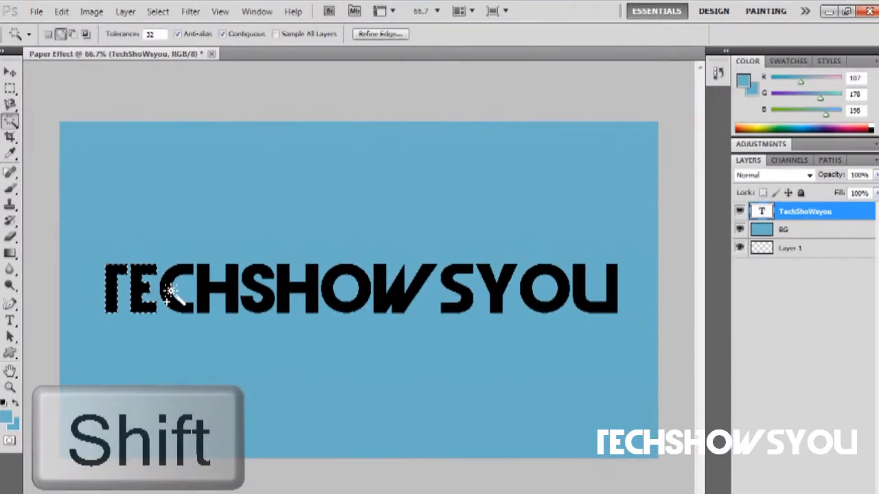
pyautogui.click(268, 289)
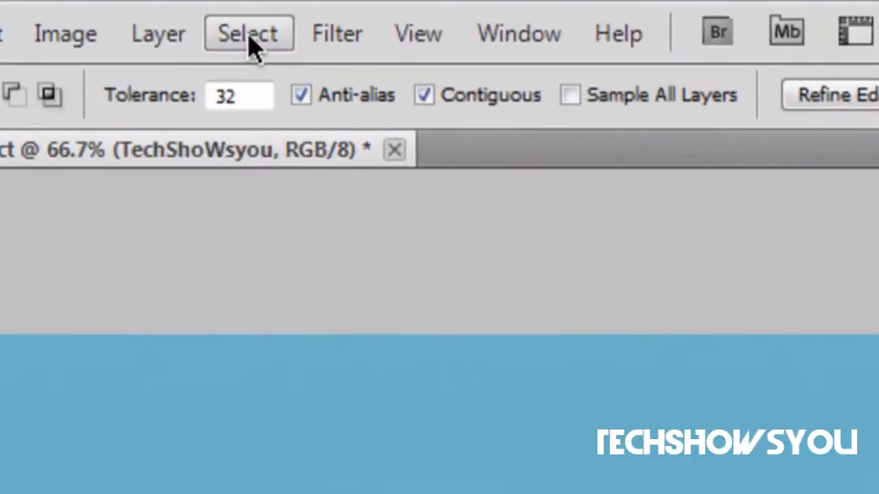
pyautogui.click(247, 33)
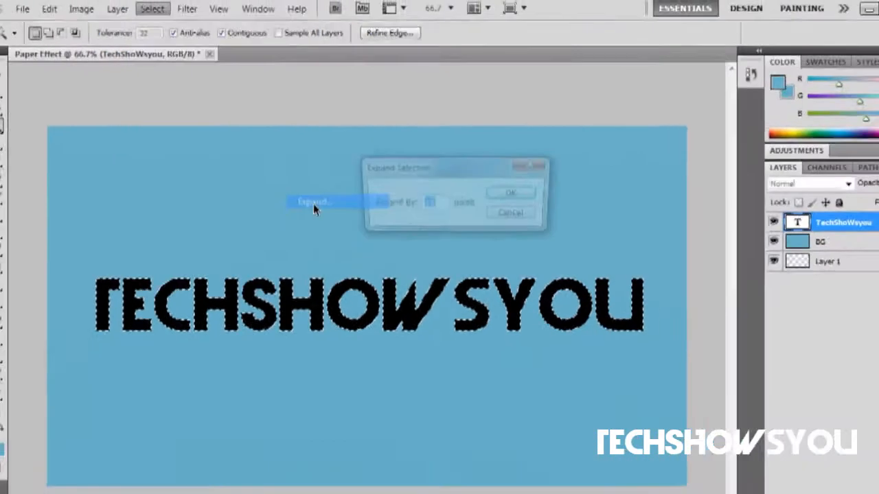
pyautogui.click(510, 192)
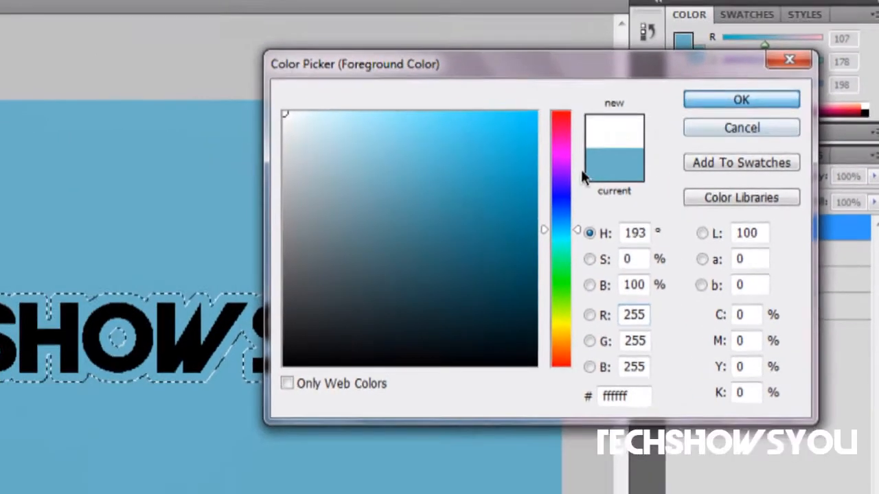
# Step: Fill the expanded letter selection with white on a new layer named TSY White
pyautogui.click(741, 99)
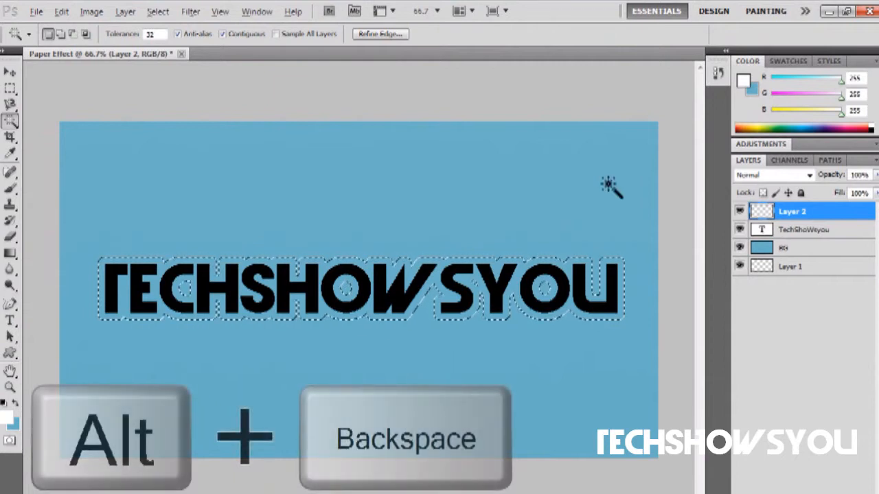
pyautogui.press('alt+backspace')
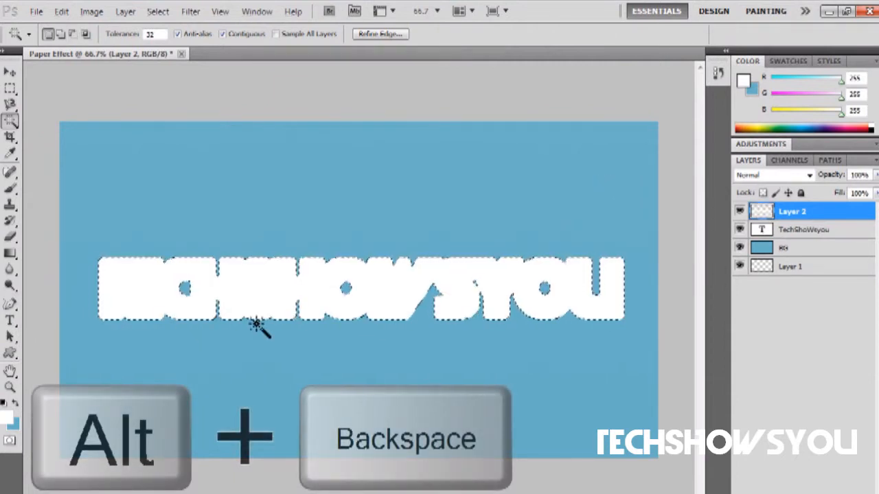
pyautogui.moveTo(656, 298)
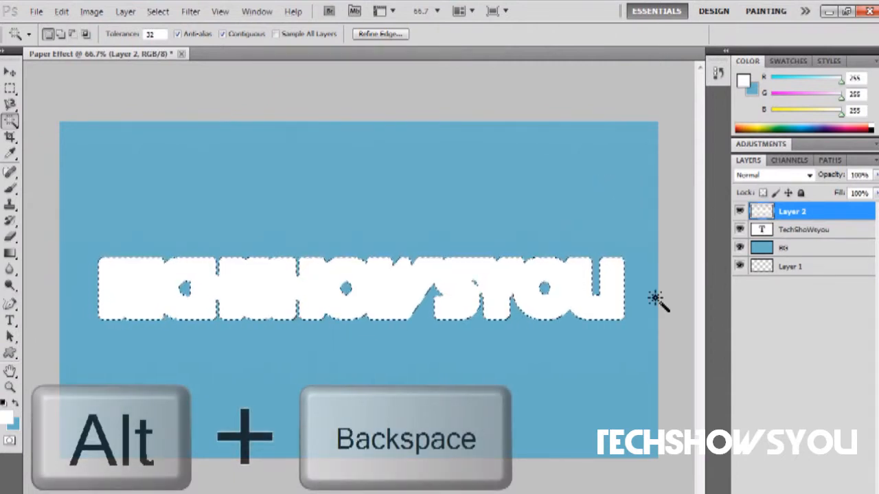
pyautogui.press('alt+BackSpace')
pyautogui.write('TSY')
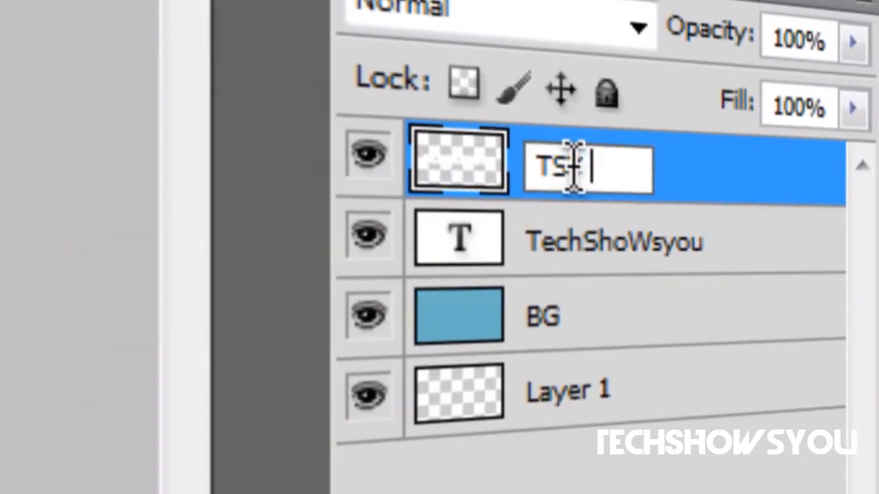
pyautogui.write('White')
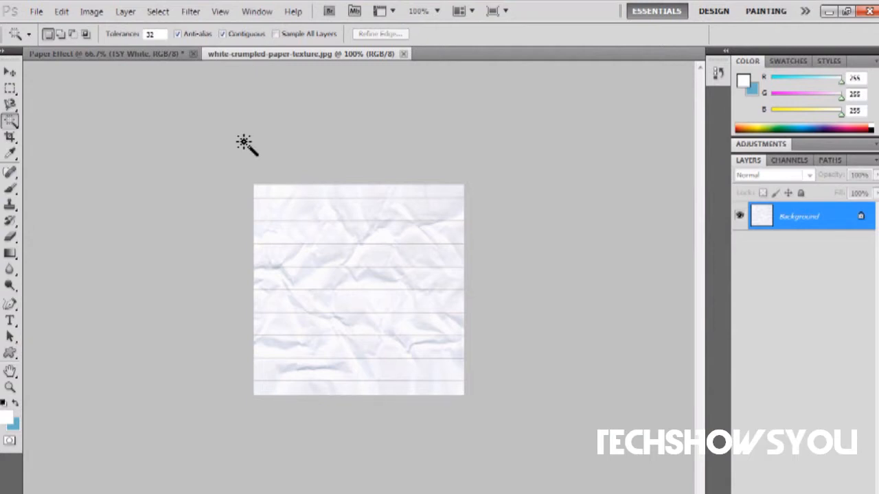
pyautogui.moveTo(458, 232)
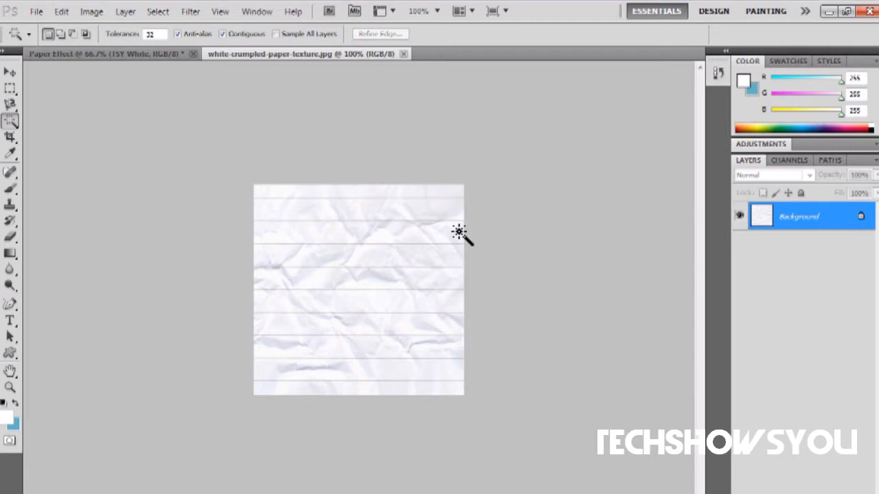
# Step: Select and copy the entire crumpled paper texture image
pyautogui.press('ctrl+a')
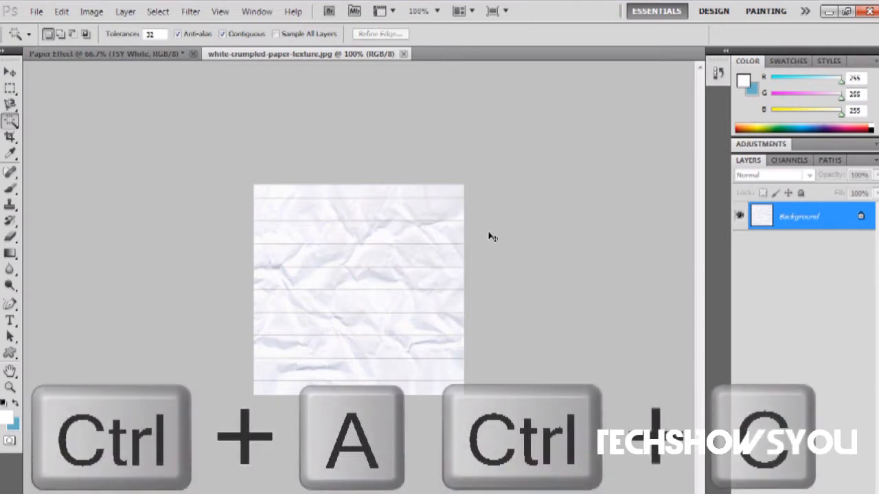
pyautogui.press('ctrl+a')
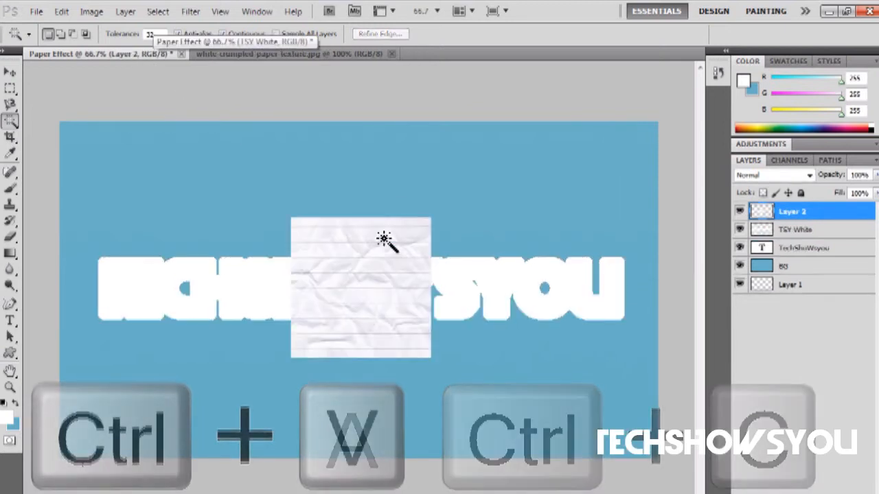
# Step: Paste the texture, rename the layer Paper, and stretch it across the lettering
pyautogui.press('ctrl+v')
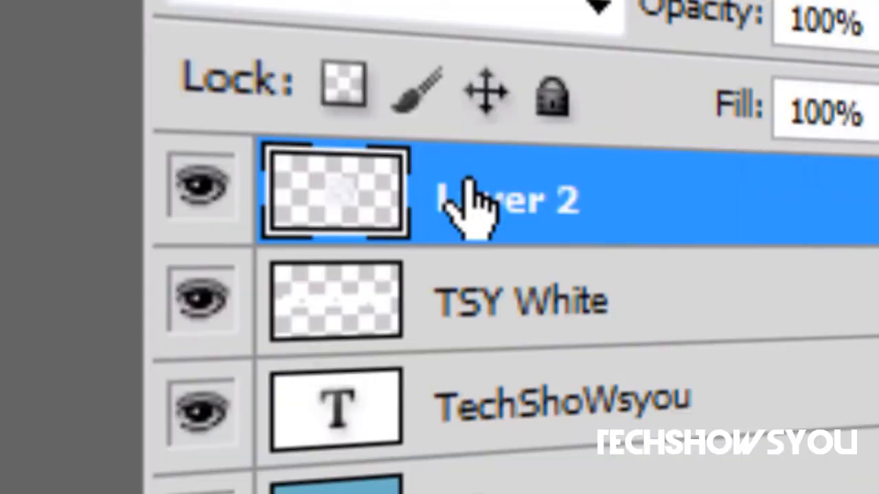
pyautogui.doubleClick(508, 199)
pyautogui.write('Paper')
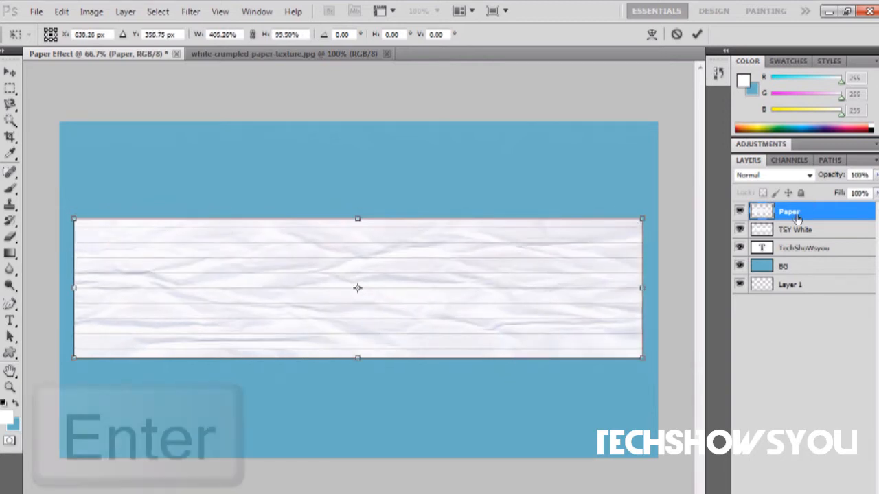
pyautogui.press('Enter')
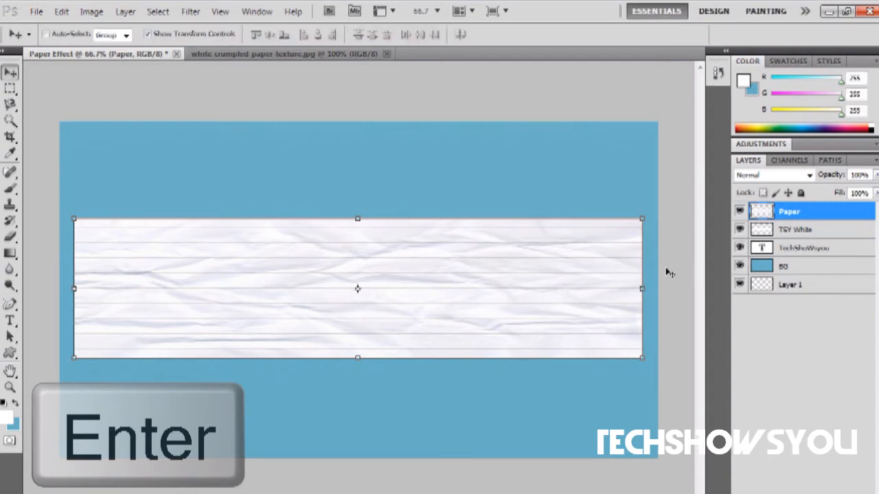
pyautogui.press('enter')
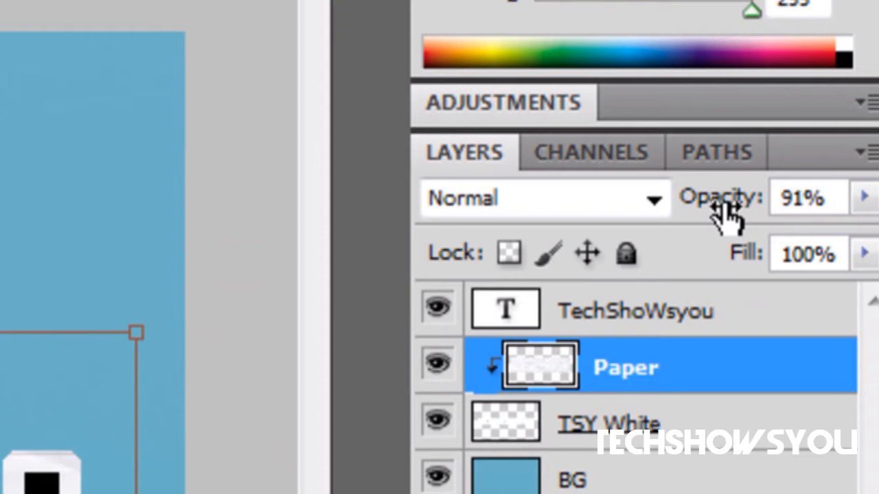
# Step: Lower the opacity of the Paper and TechShoWsyou layers slightly to make them translucent
pyautogui.moveTo(721, 199); pyautogui.dragTo(714, 200)
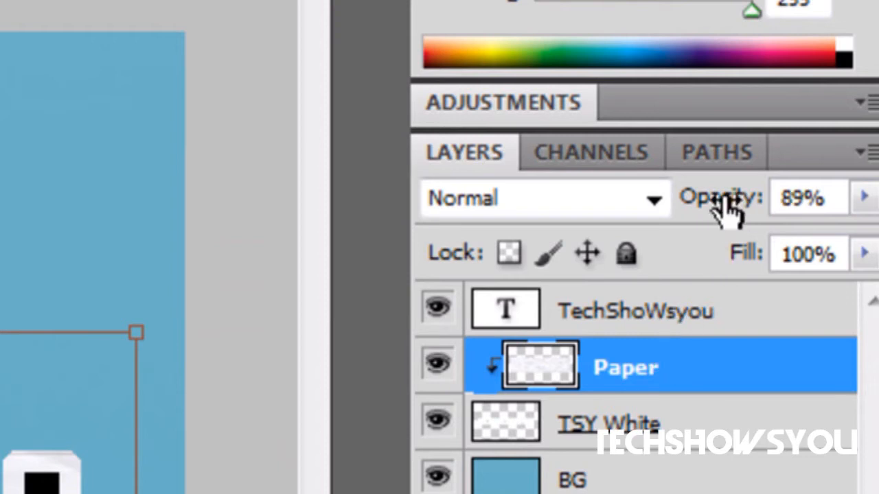
pyautogui.click(635, 310)
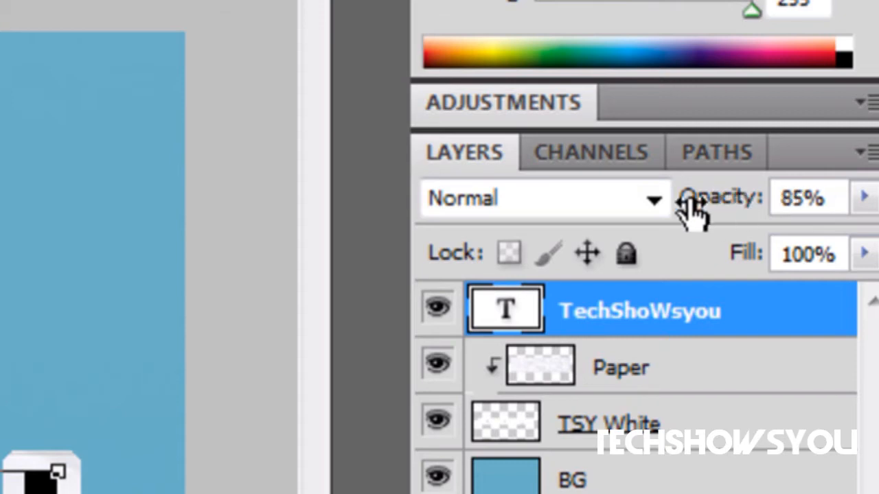
pyautogui.moveTo(693, 199); pyautogui.dragTo(680, 199)
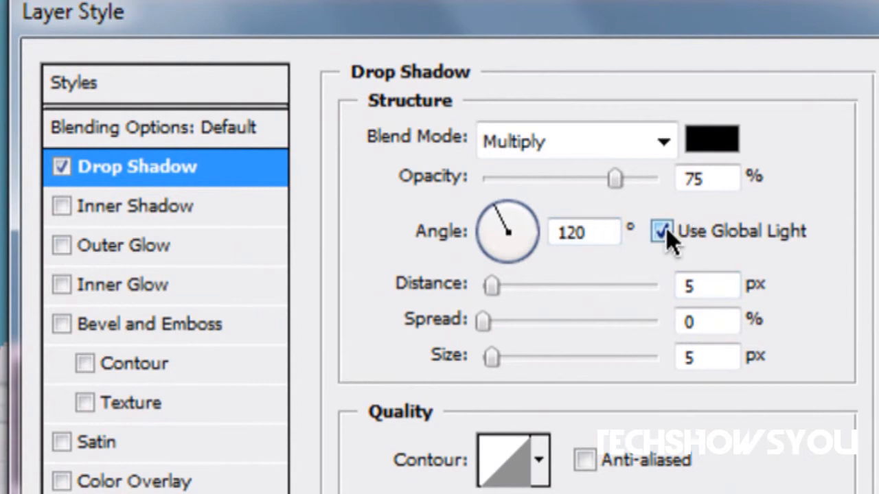
# Step: Set TSY White's drop shadow size to 15 px with Use Global Light off
pyautogui.click(661, 230)
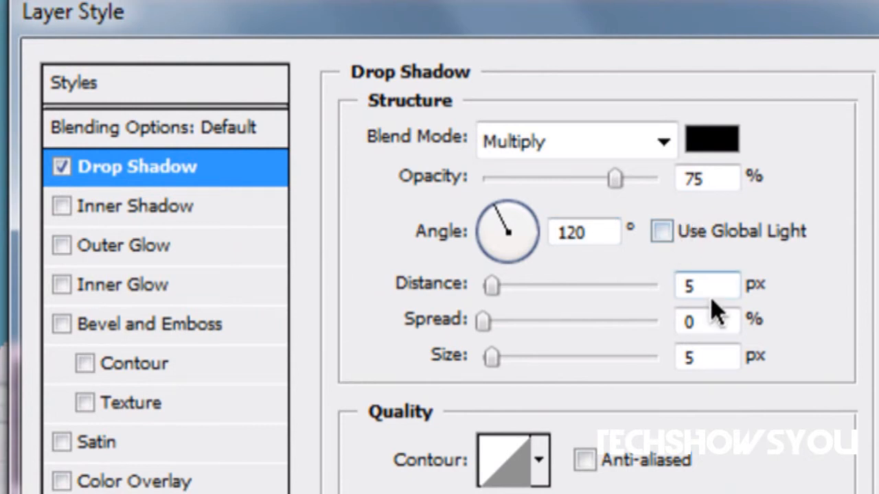
pyautogui.write('1')
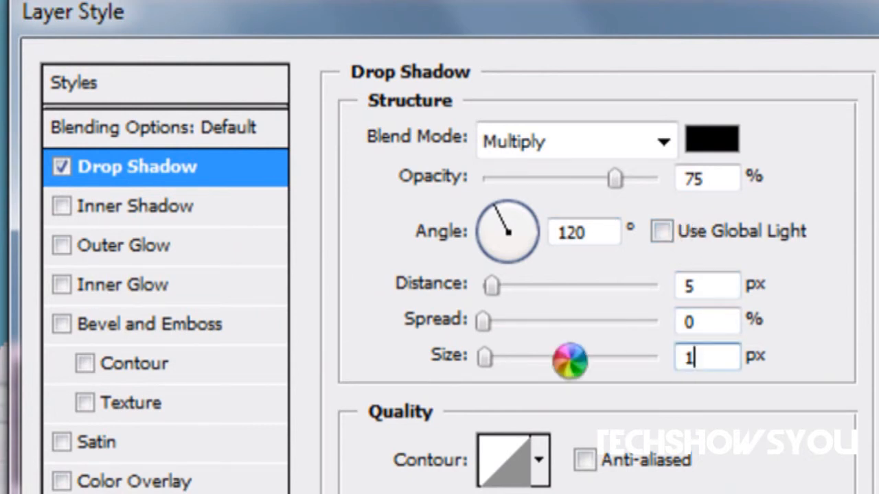
pyautogui.write('5')
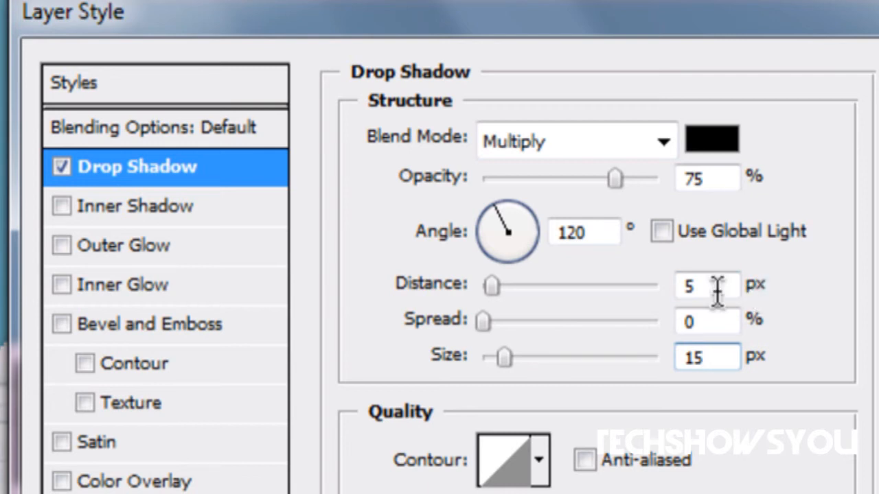
pyautogui.click(707, 321)
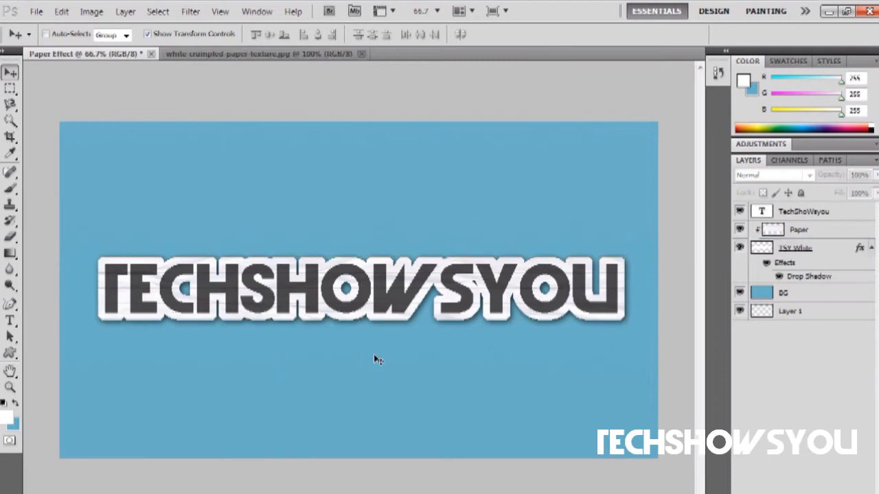
pyautogui.moveTo(269, 305)
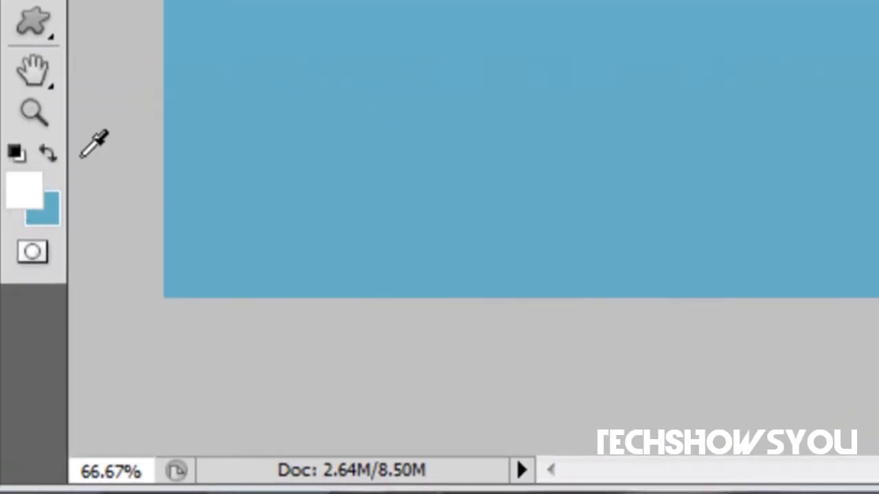
# Step: Pick a 245 off-white, add a Tape layer, and fill a long thin rectangle
pyautogui.click(22, 186)
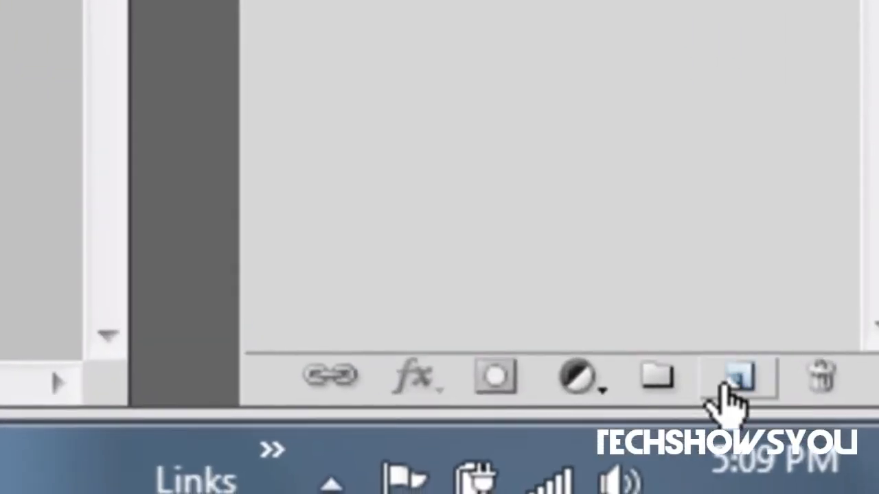
pyautogui.click(737, 376)
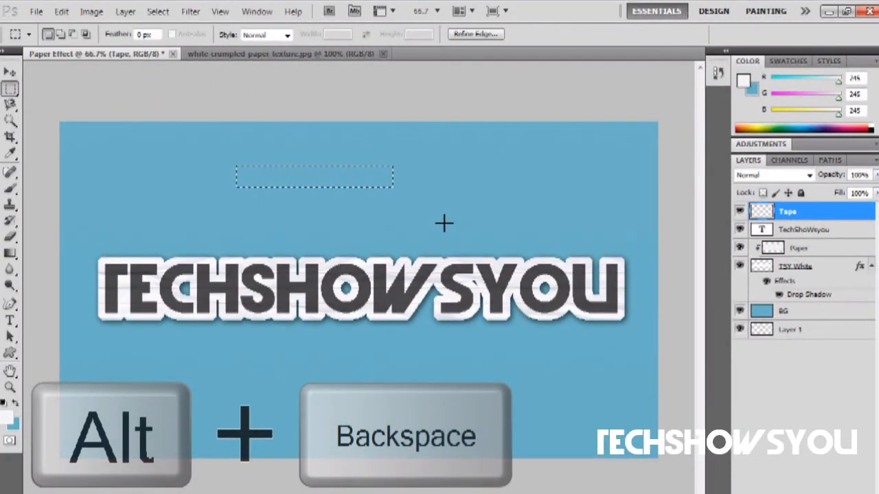
pyautogui.press('alt+BackSpace')
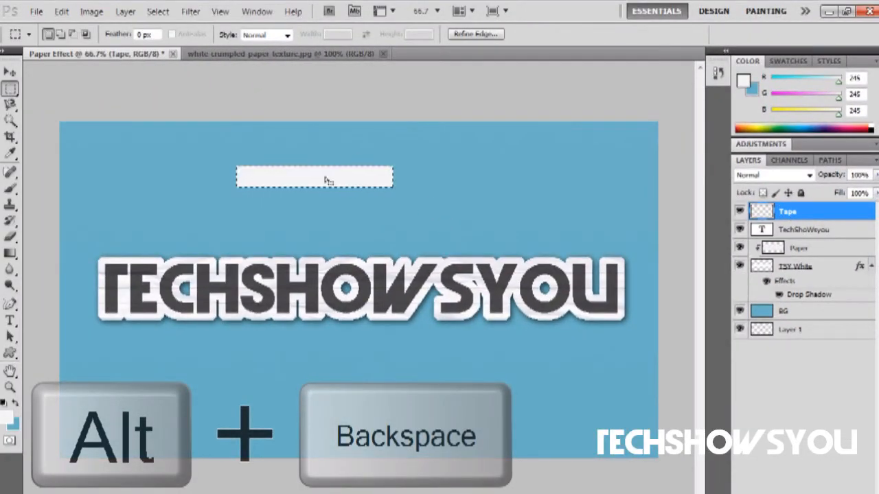
pyautogui.press('alt+backspace')
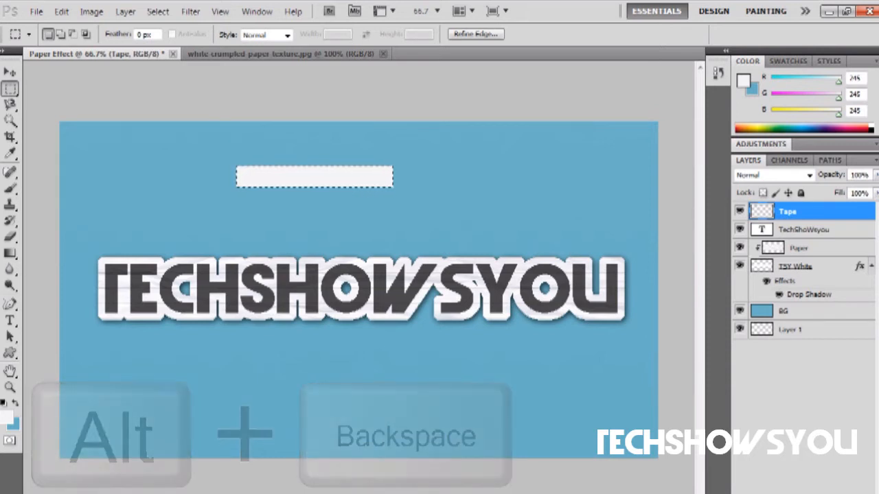
pyautogui.press('alt+backspace')
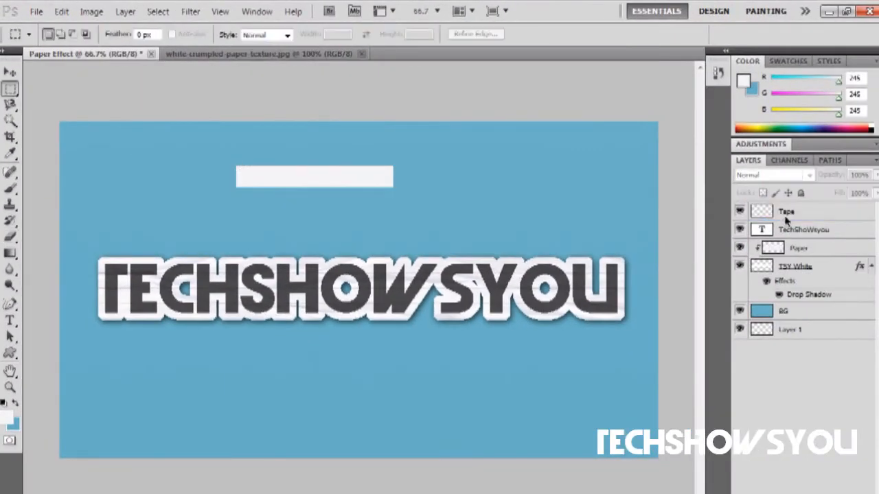
# Step: Erase the Tape strip's ends into torn edges and lower its opacity
pyautogui.click(787, 211)
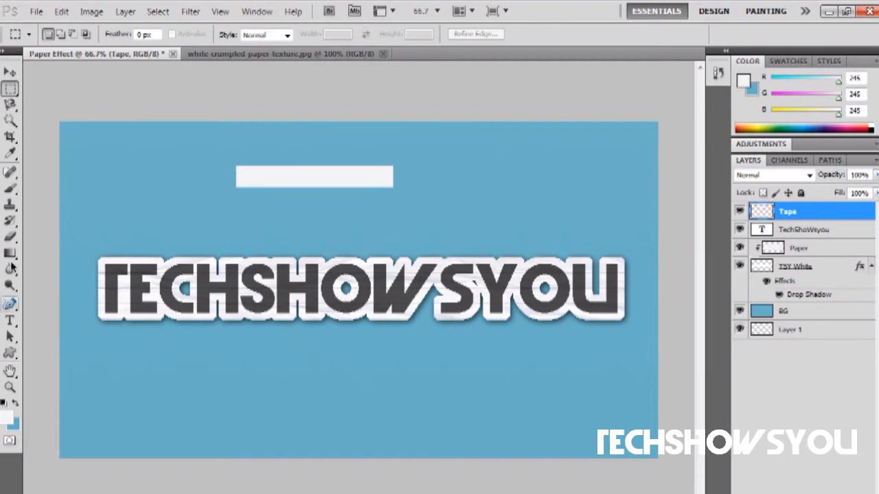
pyautogui.click(10, 237)
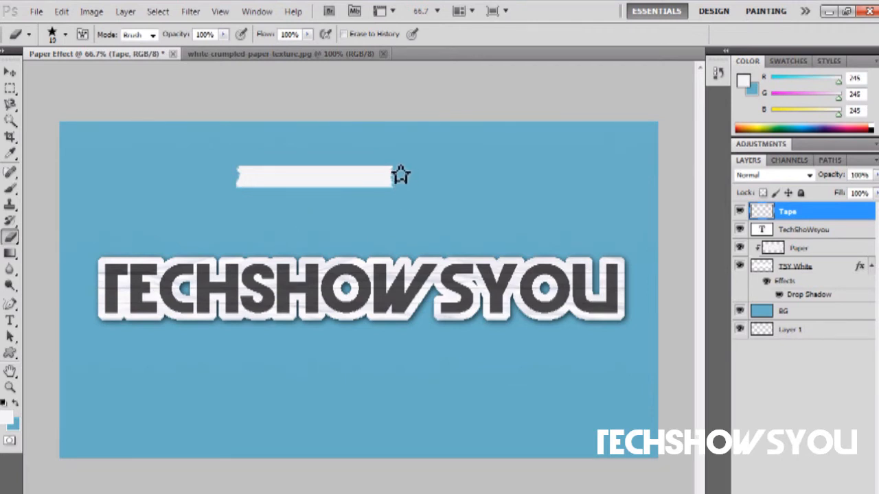
pyautogui.moveTo(217, 168)
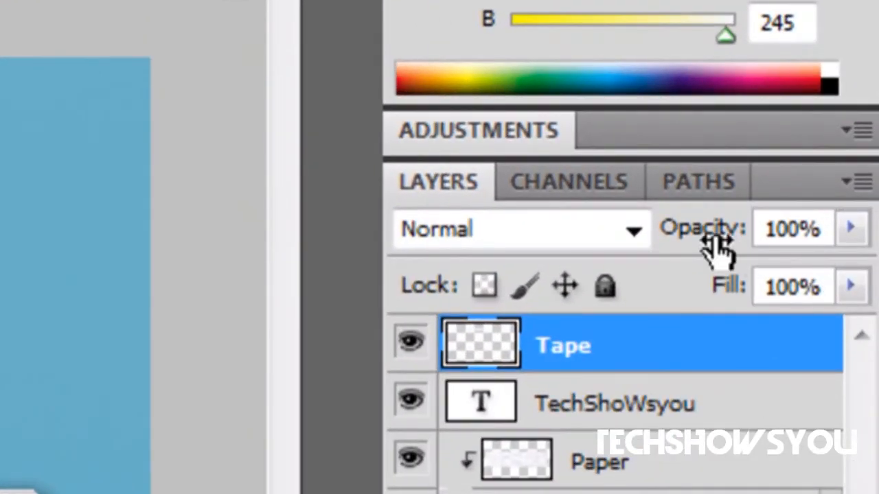
pyautogui.moveTo(718, 230); pyautogui.dragTo(669, 230)
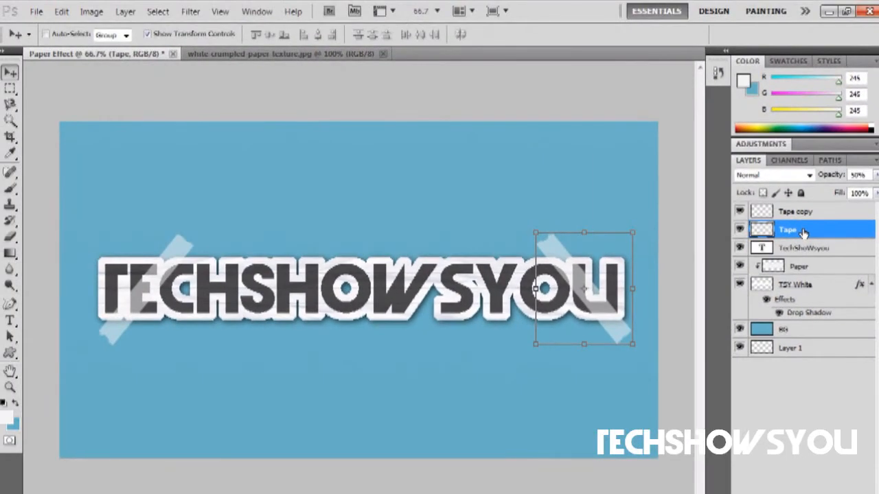
# Step: Add a 10 px drop shadow without global light to Tape and Tape copy
pyautogui.doubleClick(810, 230)
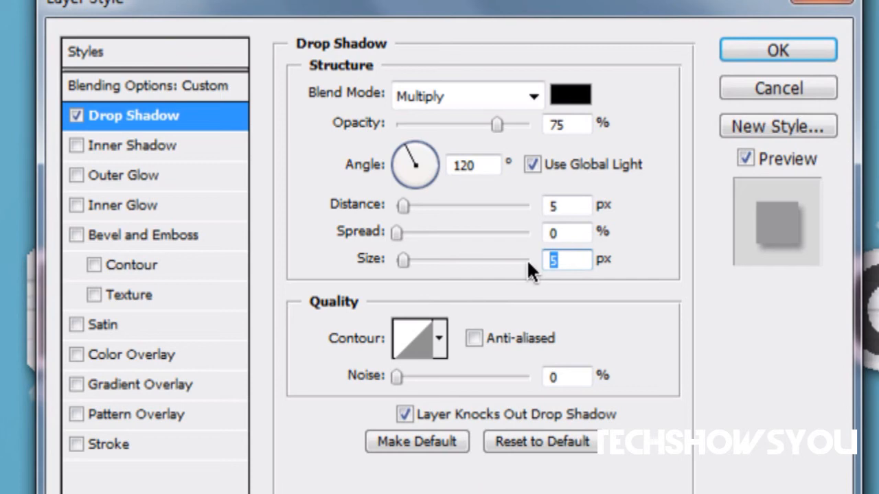
pyautogui.write('10')
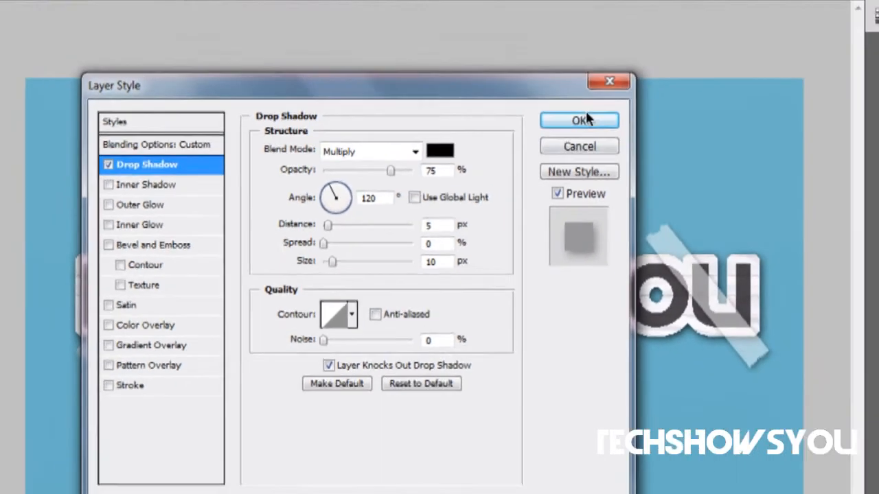
pyautogui.click(579, 120)
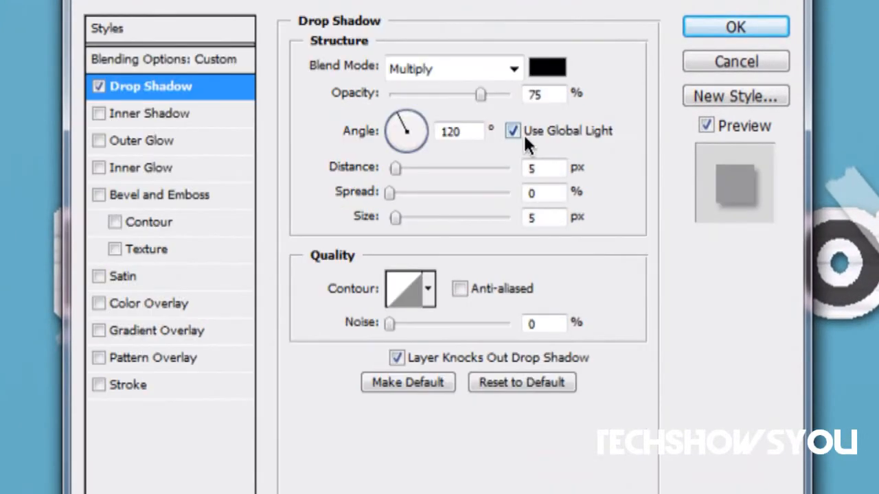
pyautogui.click(513, 130)
pyautogui.write('10')
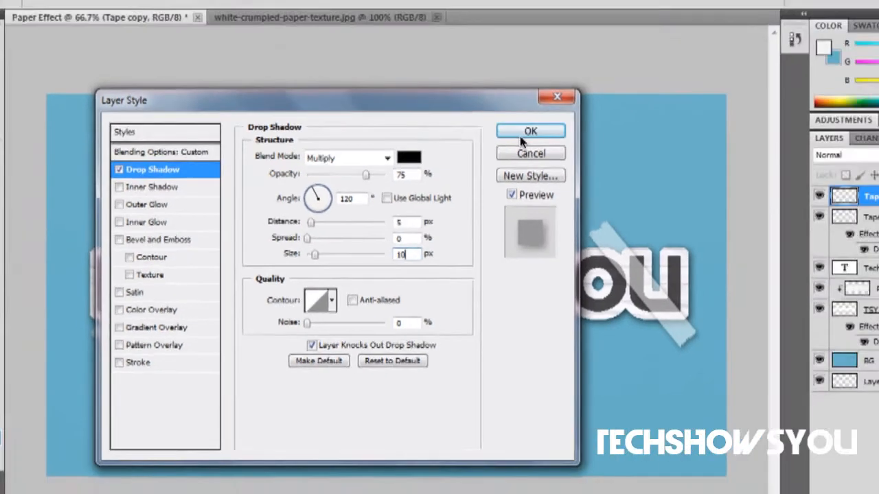
pyautogui.click(530, 131)
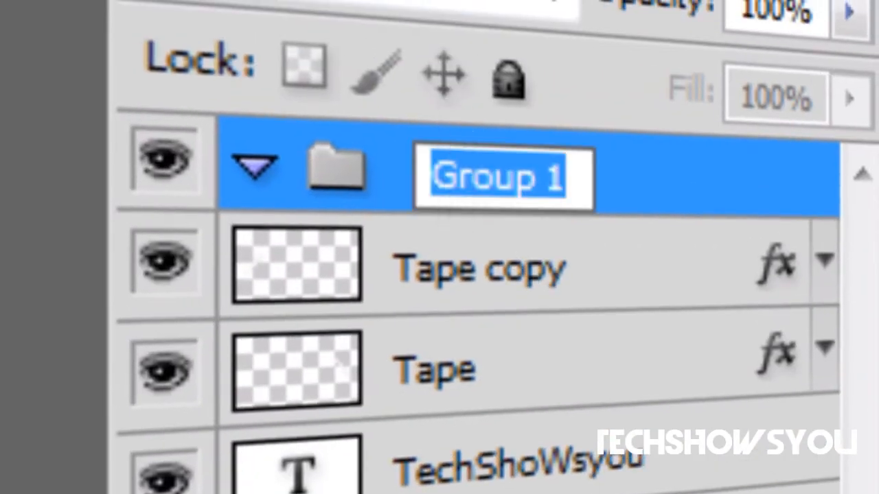
# Step: Name the new group TSY and select layers from Tape copy to TSY White
pyautogui.write('TSY')
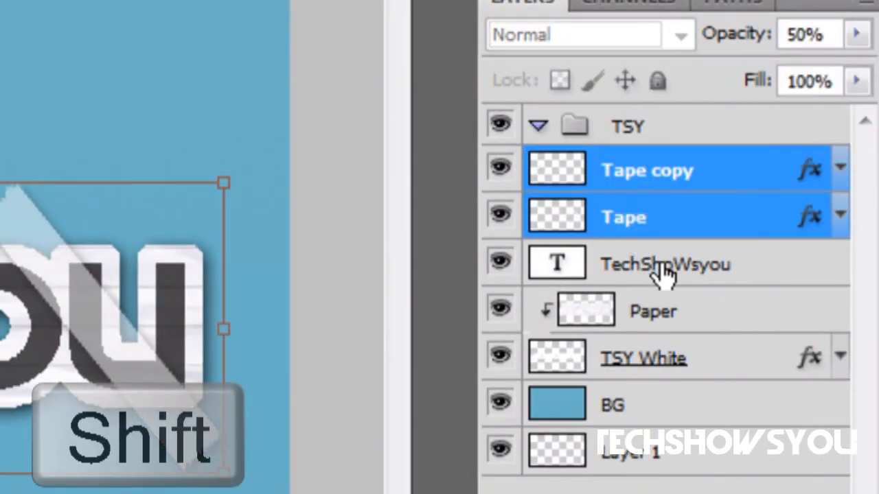
pyautogui.click(646, 358)
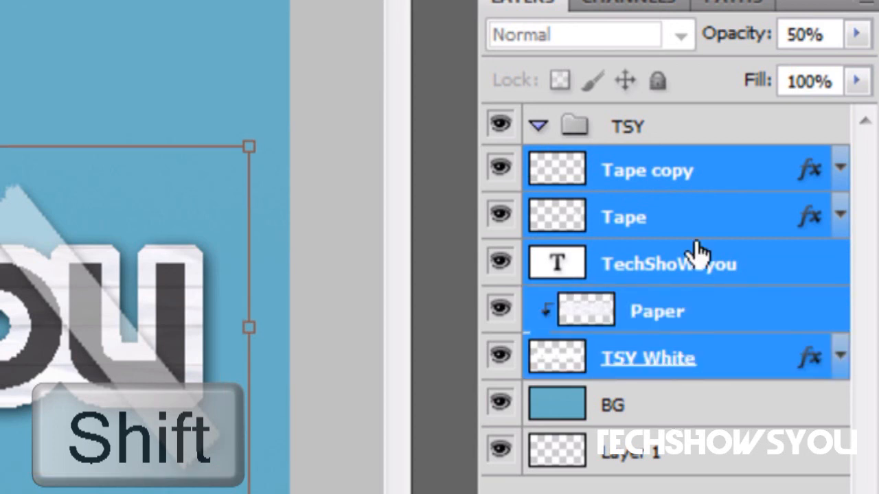